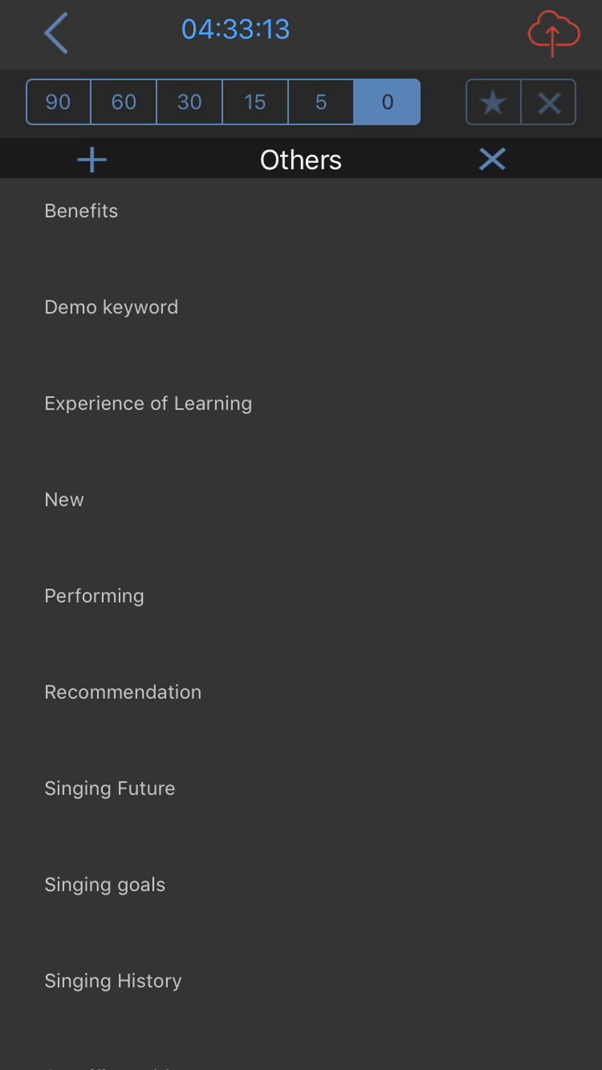
# - Write the note text 'as note' for the Experience of Learning keyword
pyautogui.click(147, 403)
pyautogui.write('Add s')
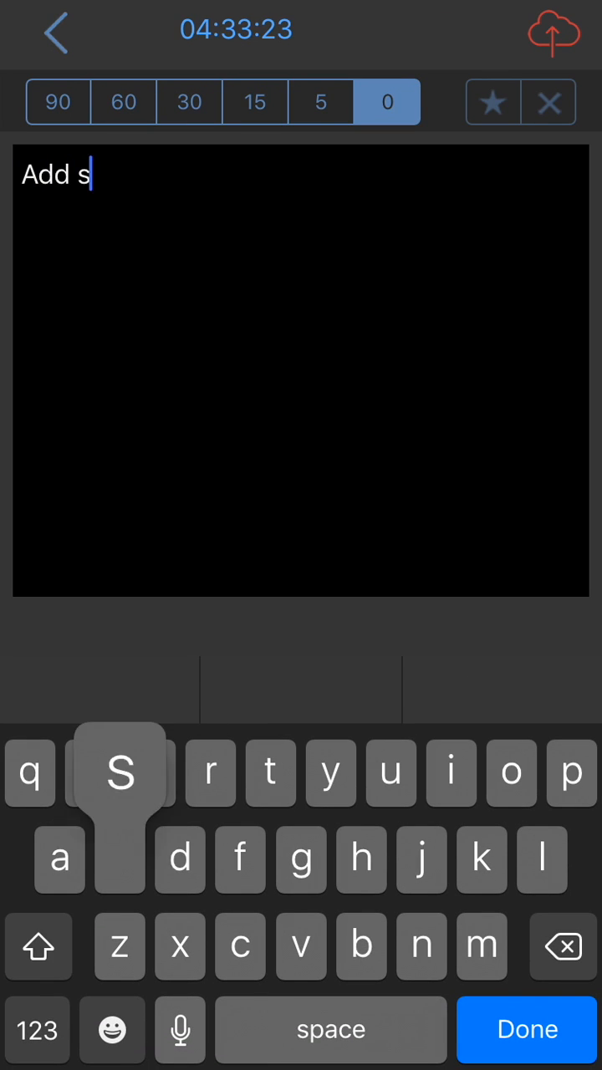
pyautogui.write('as note')
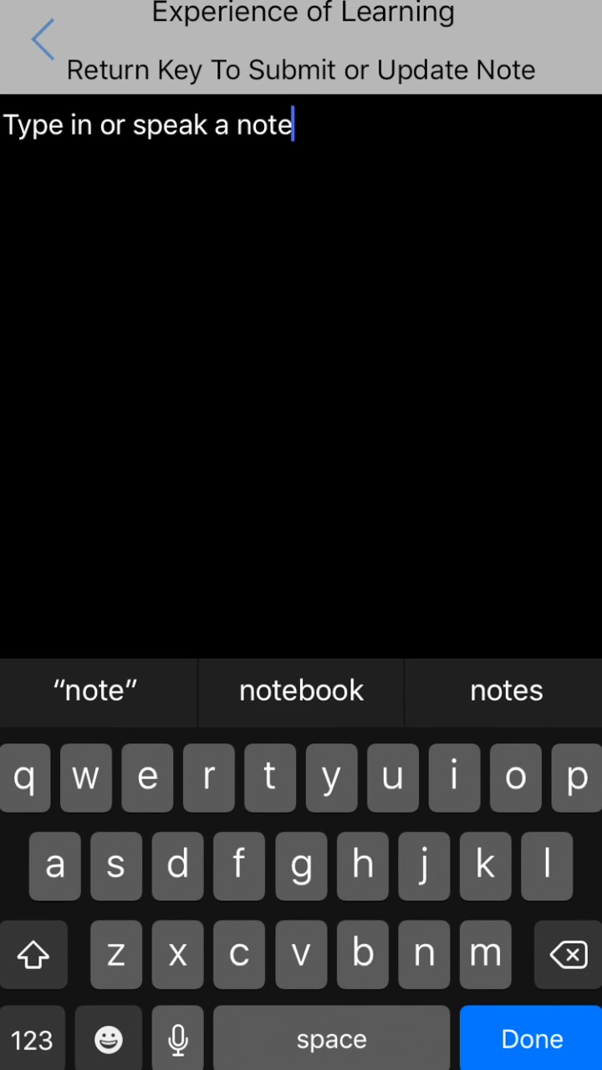
# - Submit the note, returning to the Others list showing Experience of Learning 4:33:13–4:33:20 PM
pyautogui.click(532, 1038)
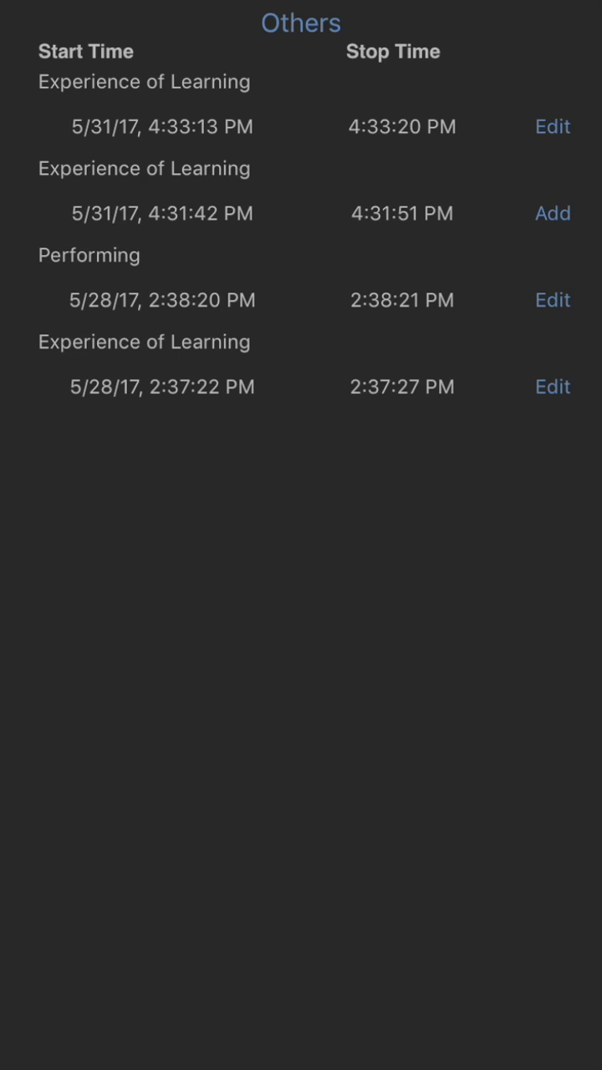